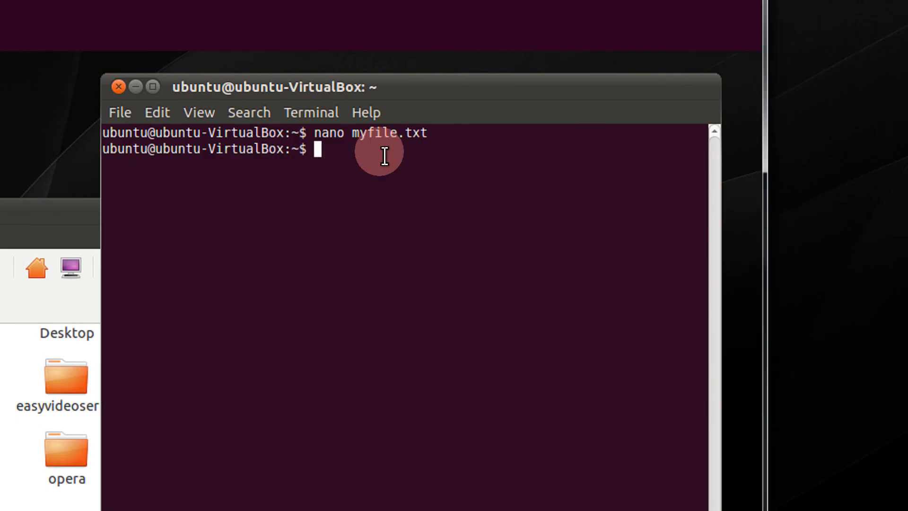
# Display myfile.txt with cat, revealing its text lines separated by many blank lines.
pyautogui.write('cat myfile.txt')
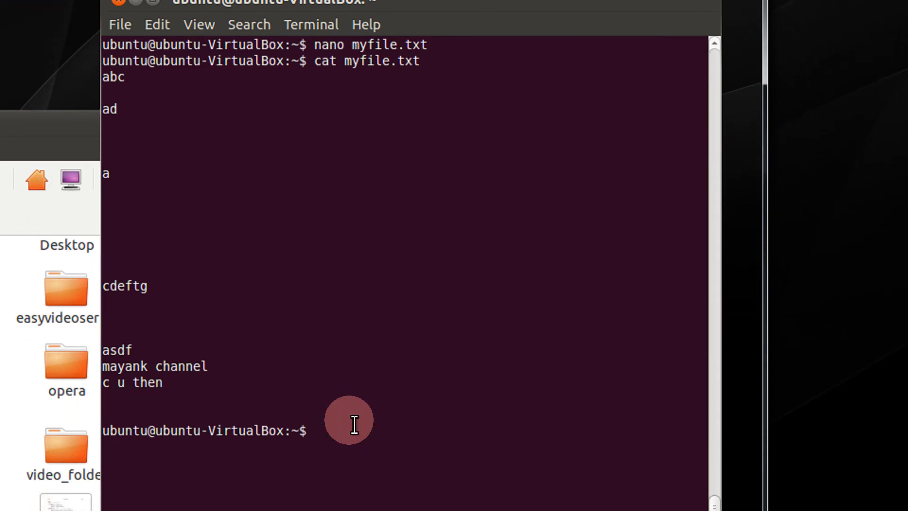
# Open myfile.txt in vi from the shell.
pyautogui.write('vi myf')
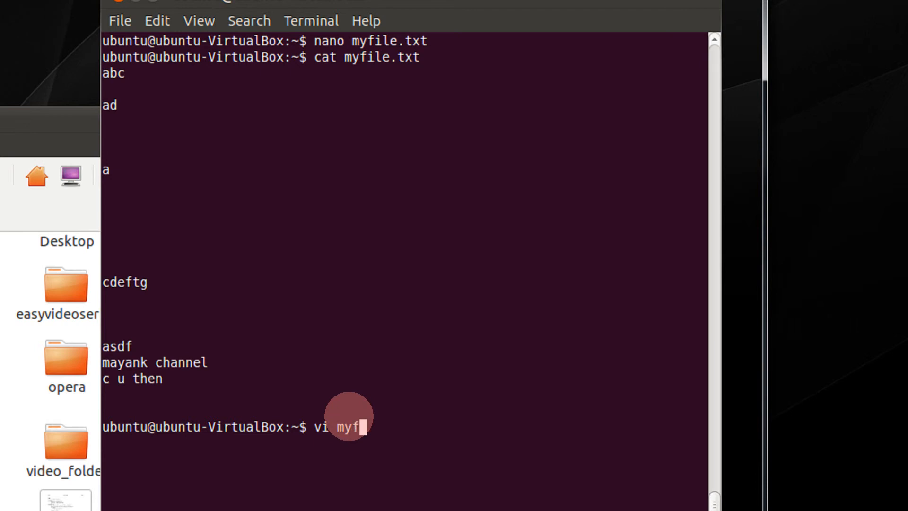
pyautogui.press('Return')
pyautogui.write(':')
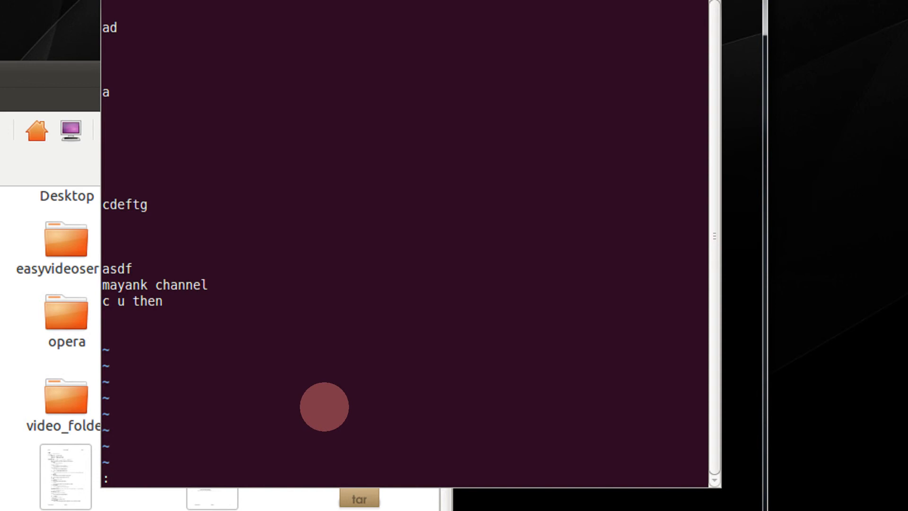
# Enter the whole-file substitution %s/\n\n*/\r/ to collapse consecutive blank lines.
pyautogui.write('%S')
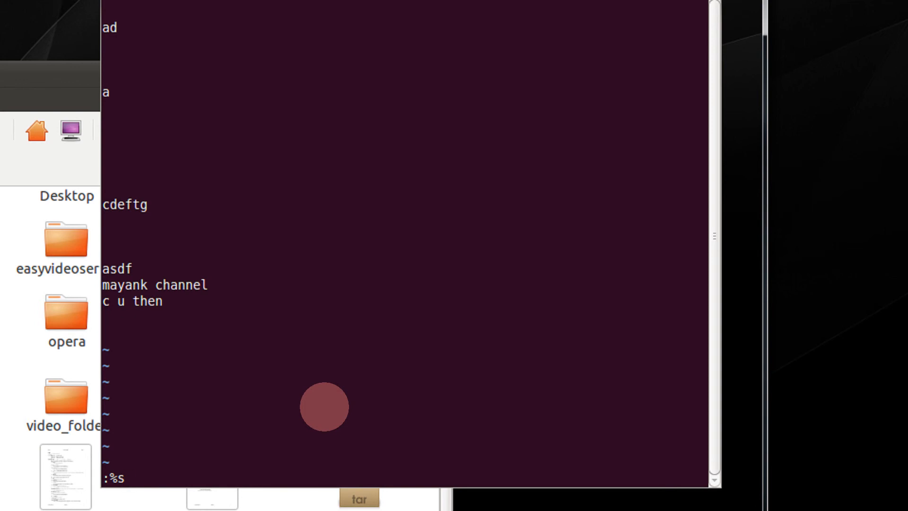
pyautogui.write('/')
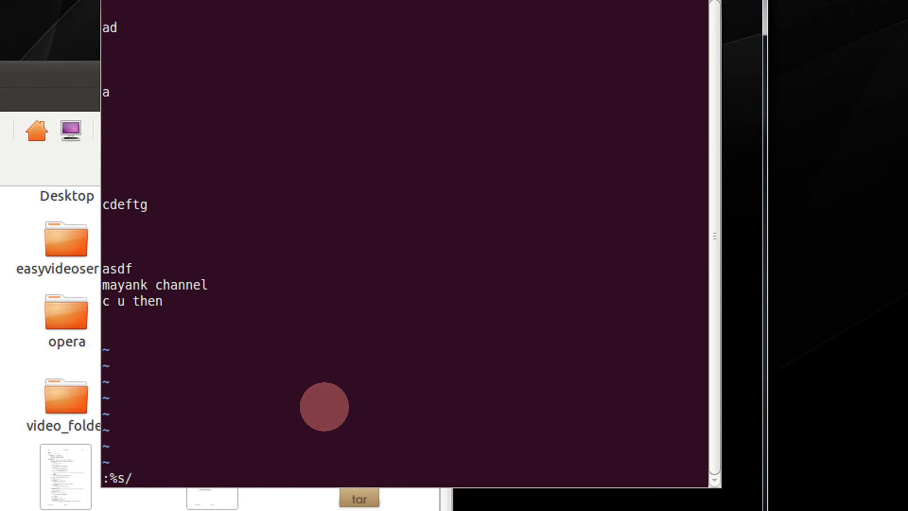
pyautogui.write('\\n')
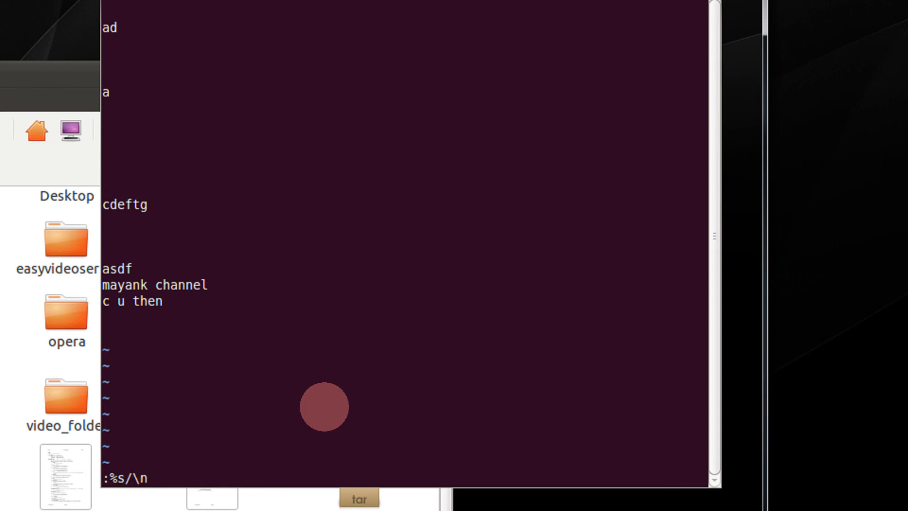
pyautogui.write('\\n*')
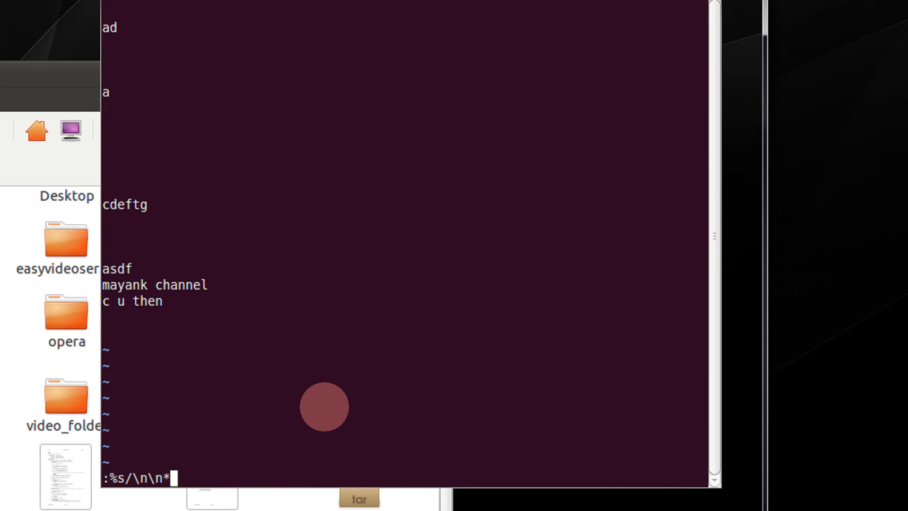
pyautogui.write('/')
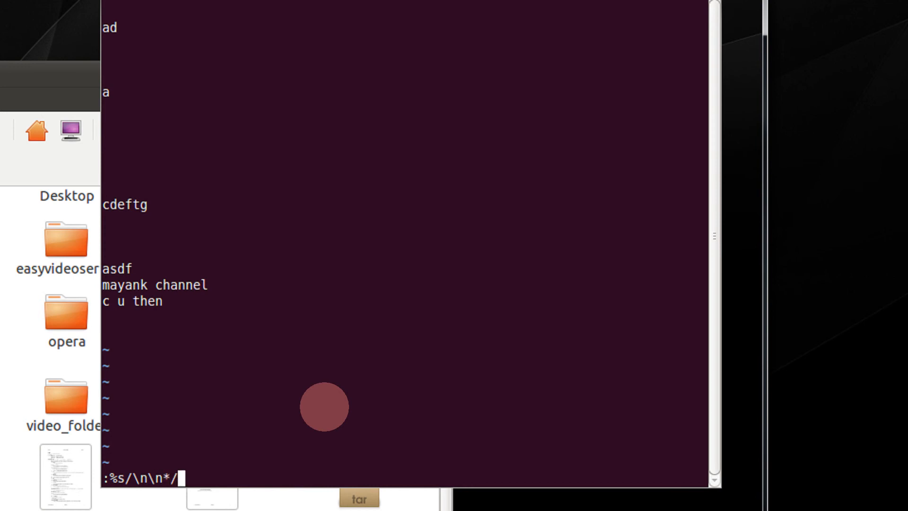
pyautogui.write('\\')
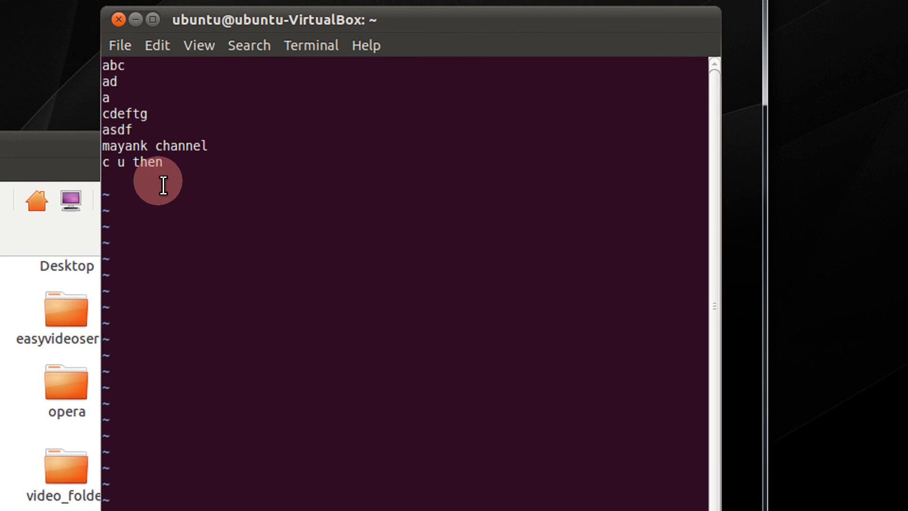
pyautogui.moveTo(167, 190)
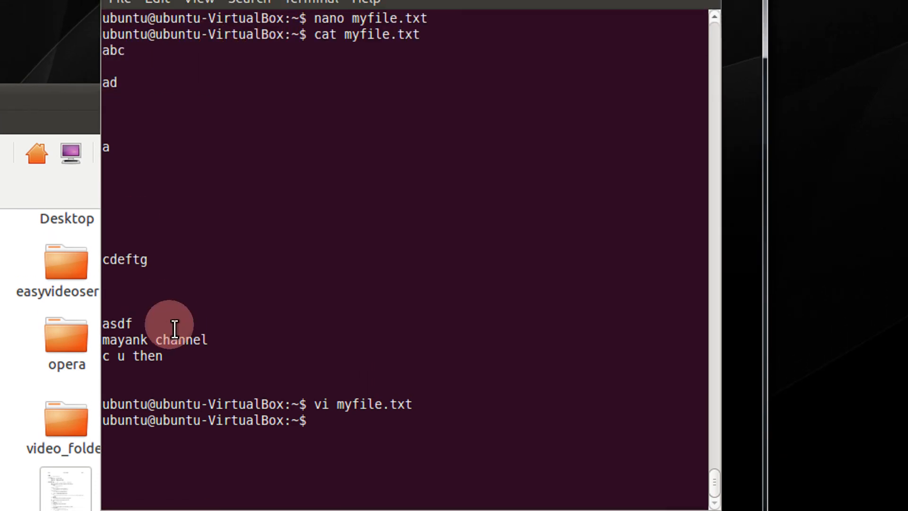
# Print myfile.txt again with cat to verify the blank lines are gone.
pyautogui.write('cat myf')
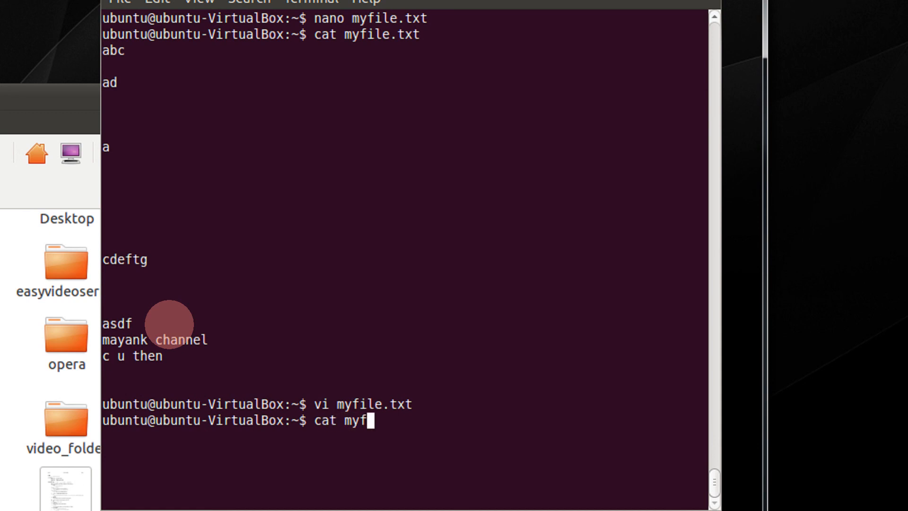